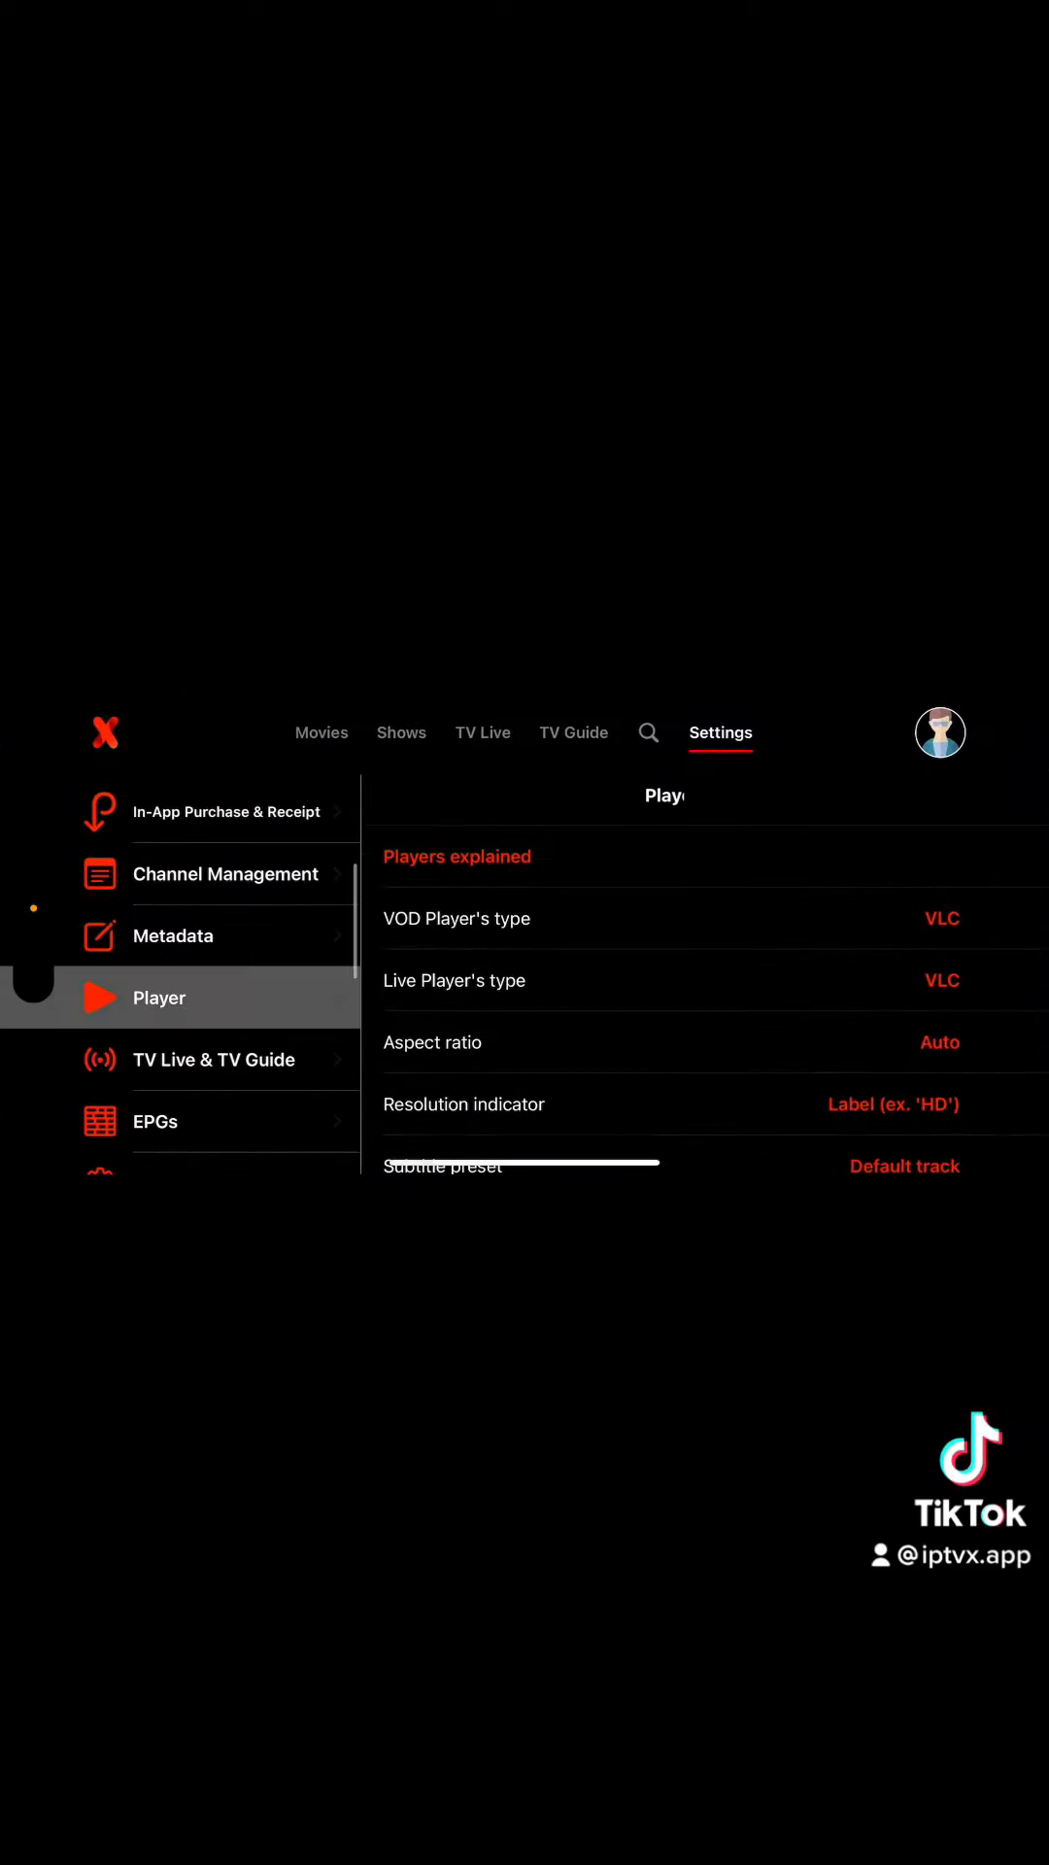
Step: Scroll the Player settings to change VOD and Live player types from VLC to Auto
scroll("down", 3)
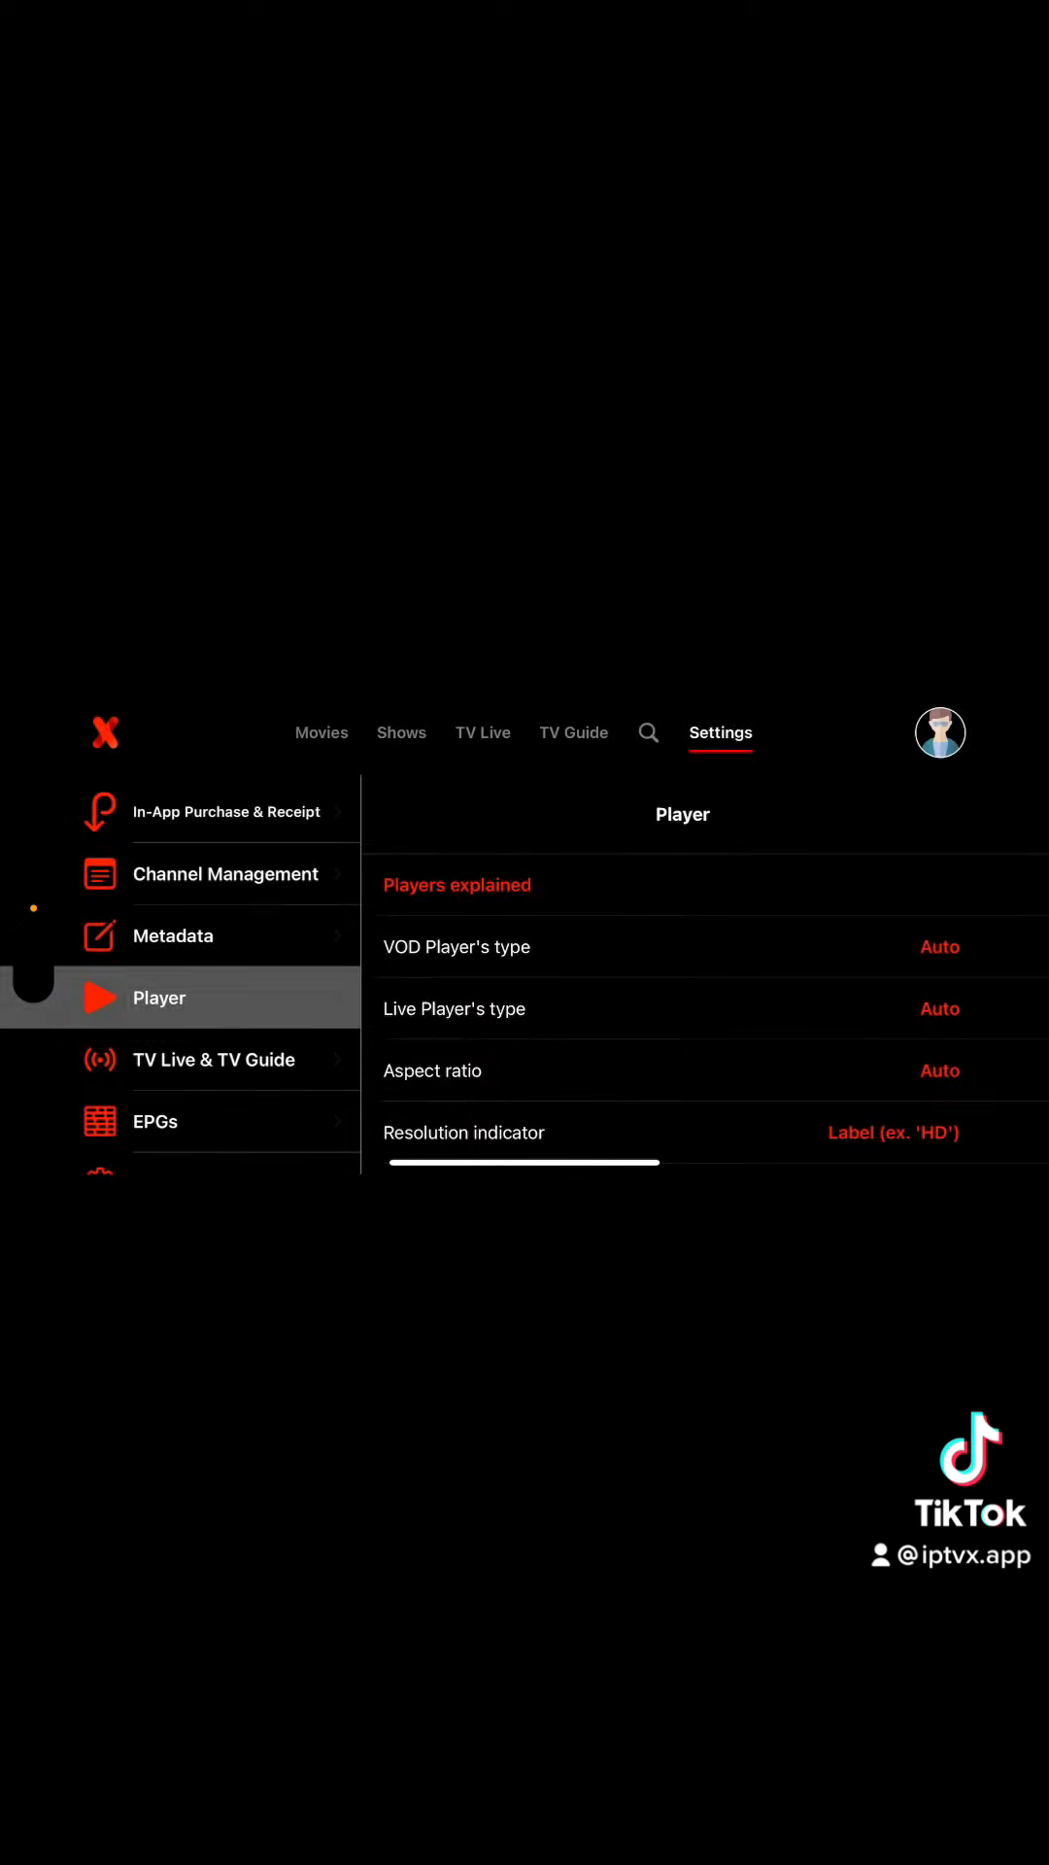
Step: Play a TVsat channel from TV Live in a picture-in-picture window
left_click(482, 731)
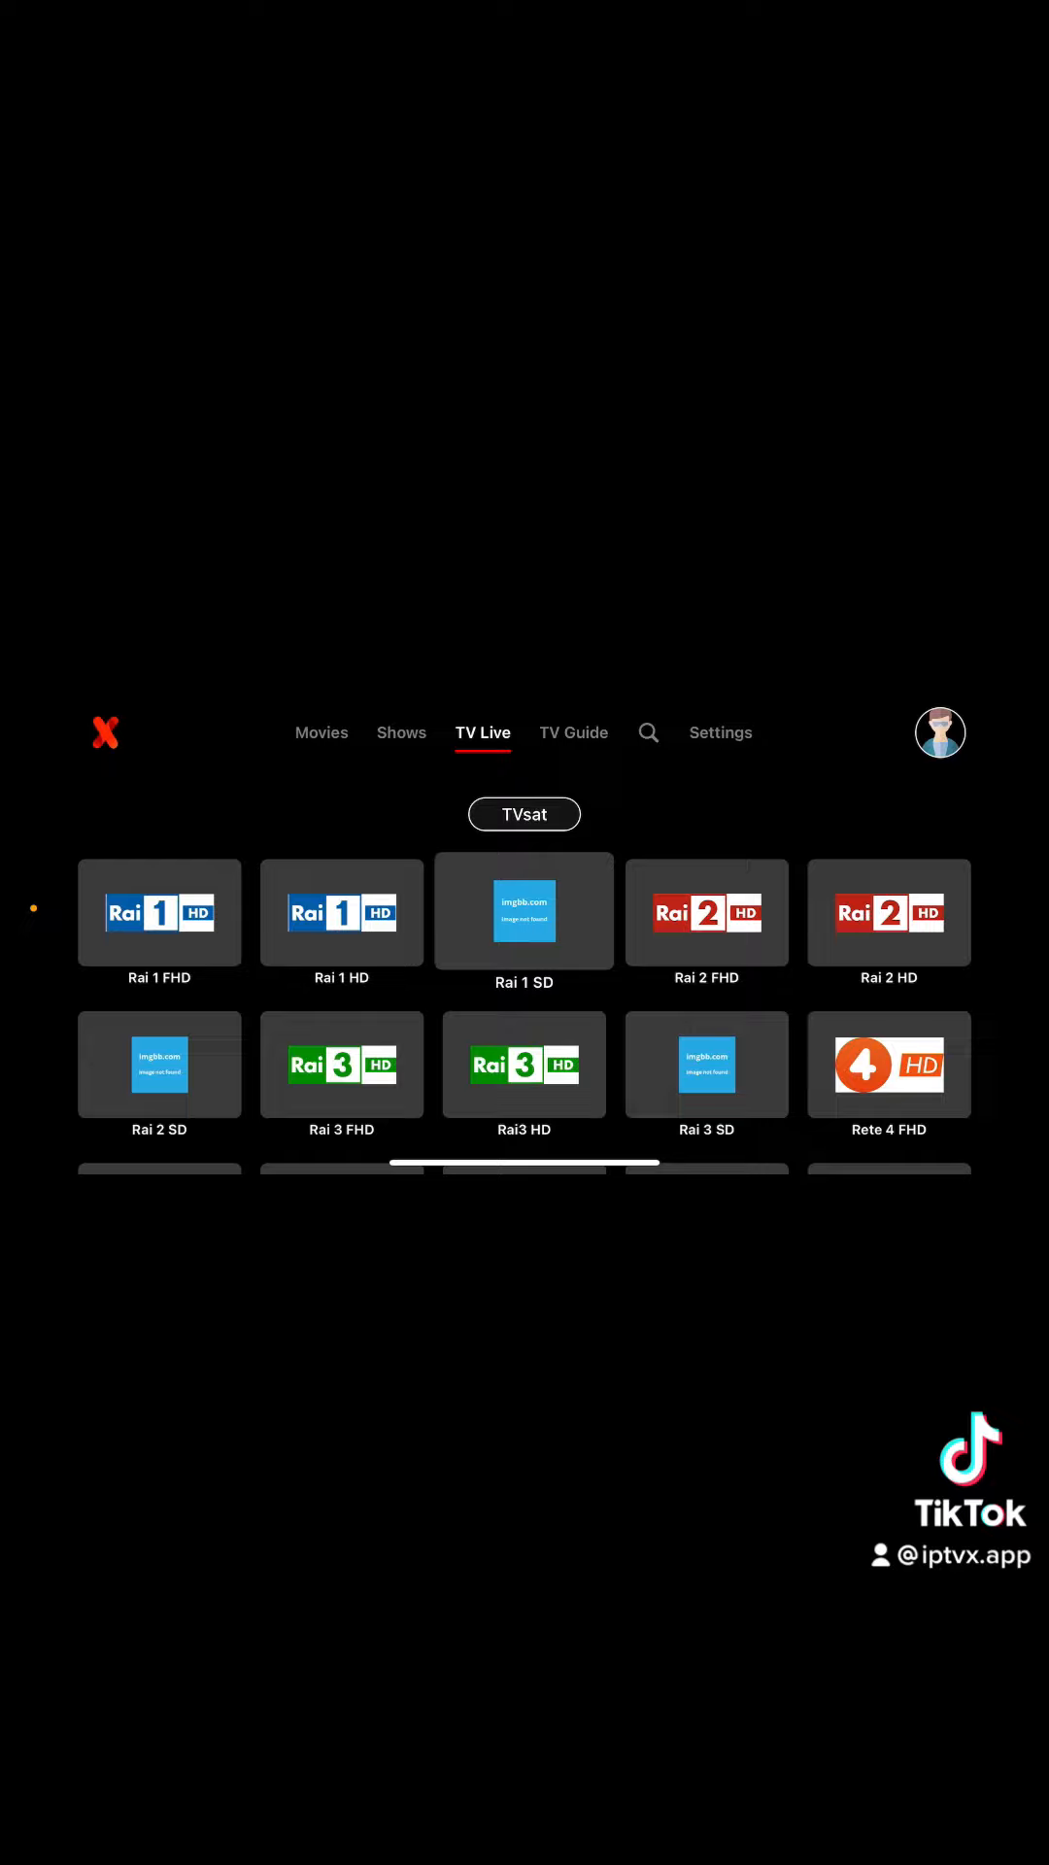
left_click(705, 911)
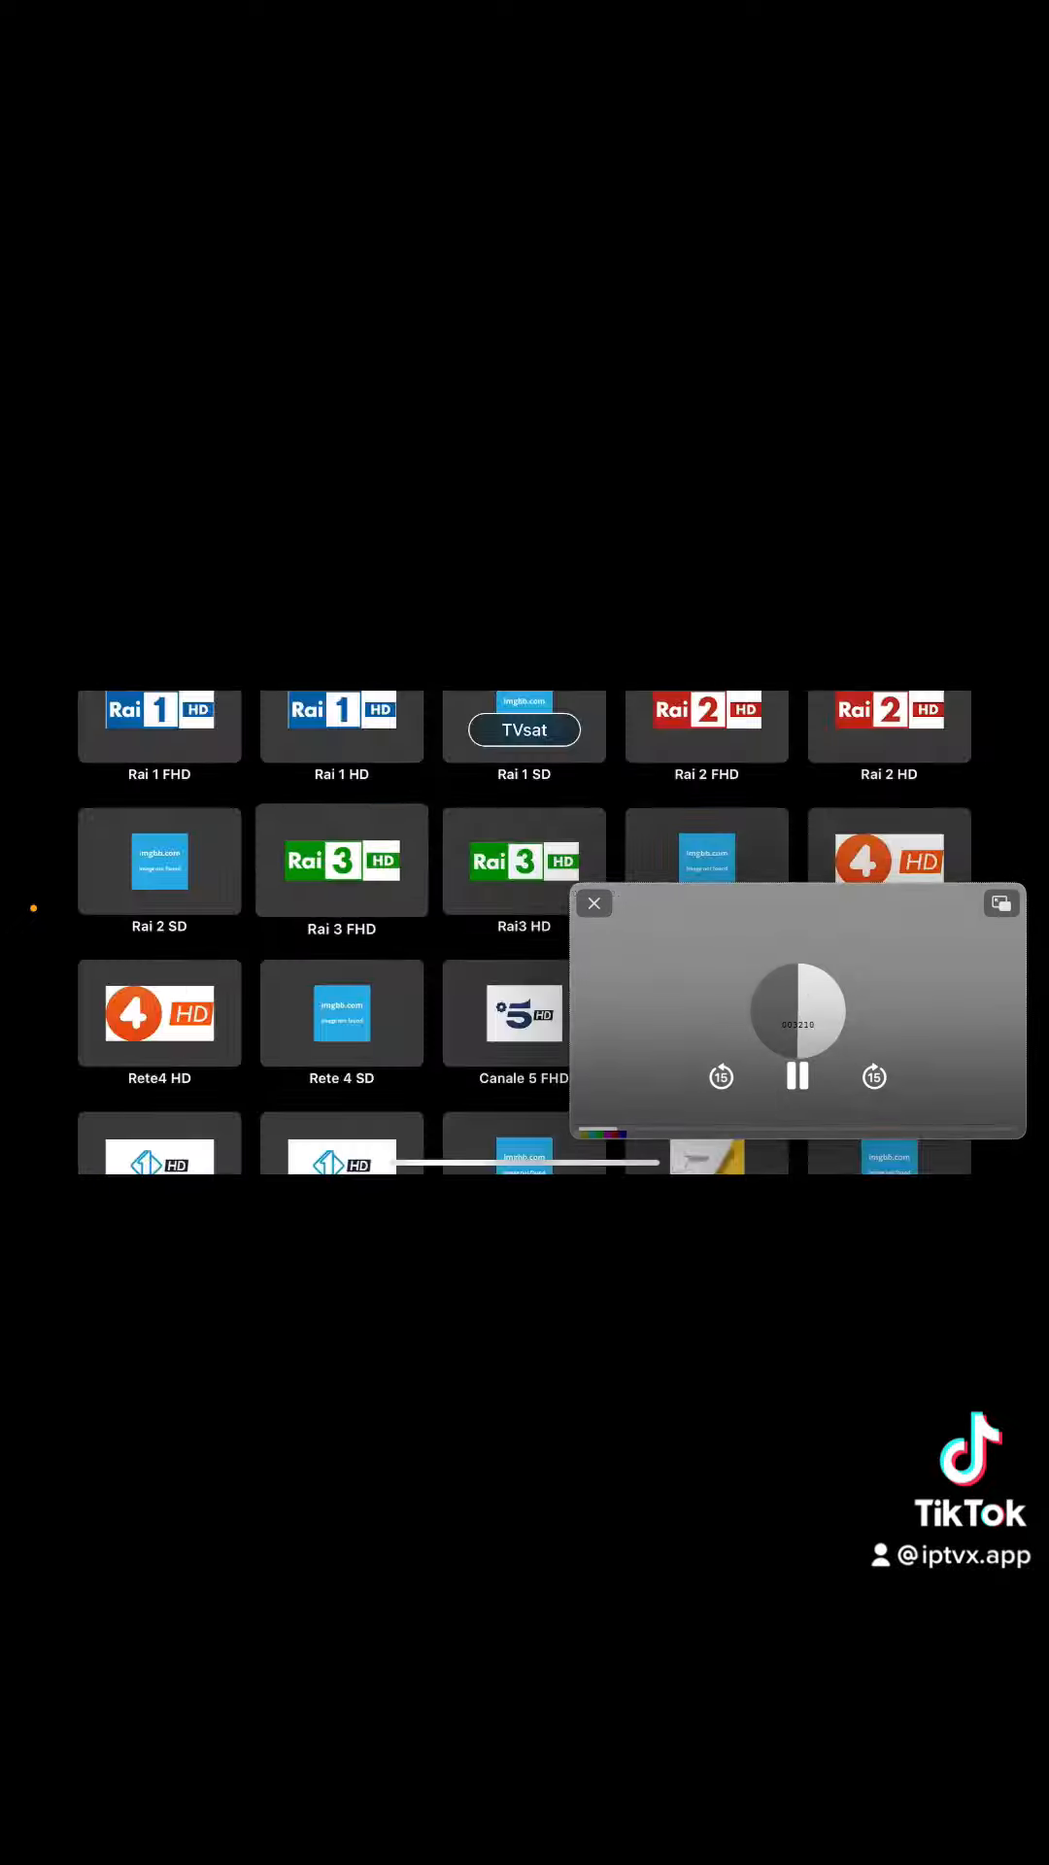
Step: Close the PiP stream, set Live Player back to VLC, and reopen TV Live
left_click(594, 901)
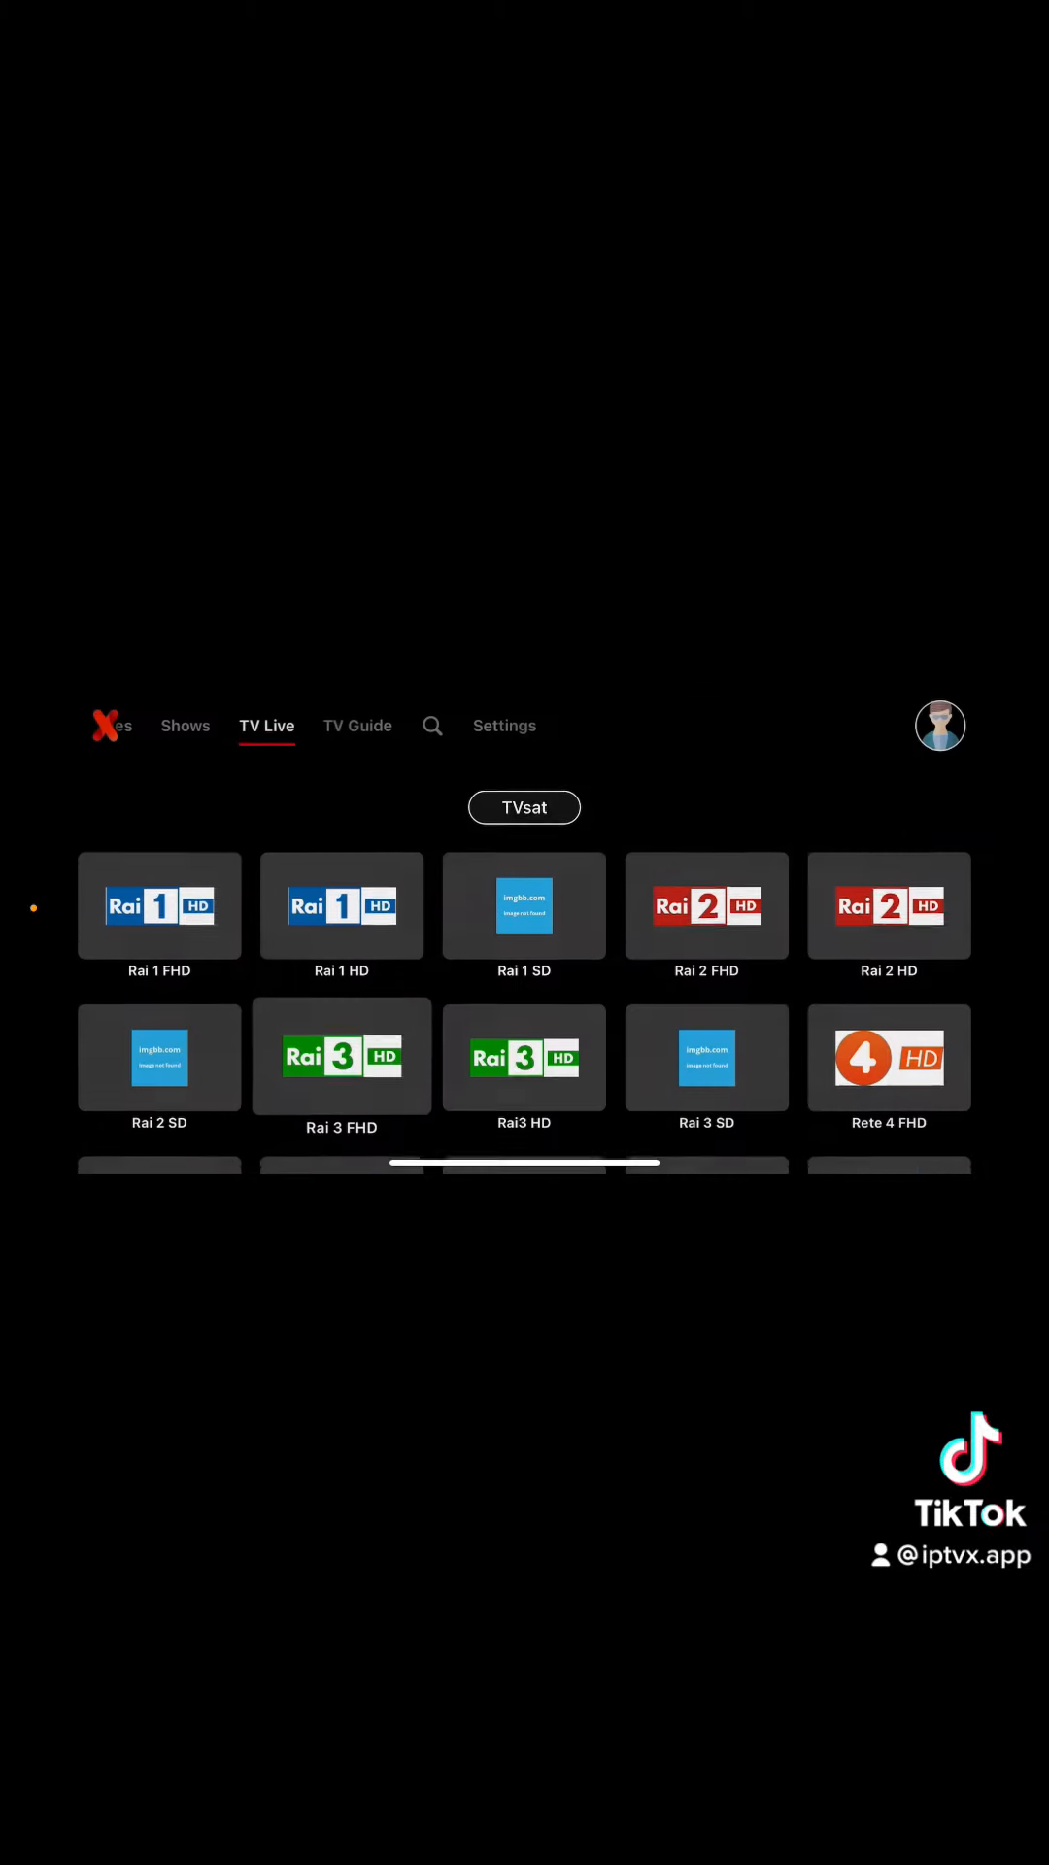
left_click(504, 725)
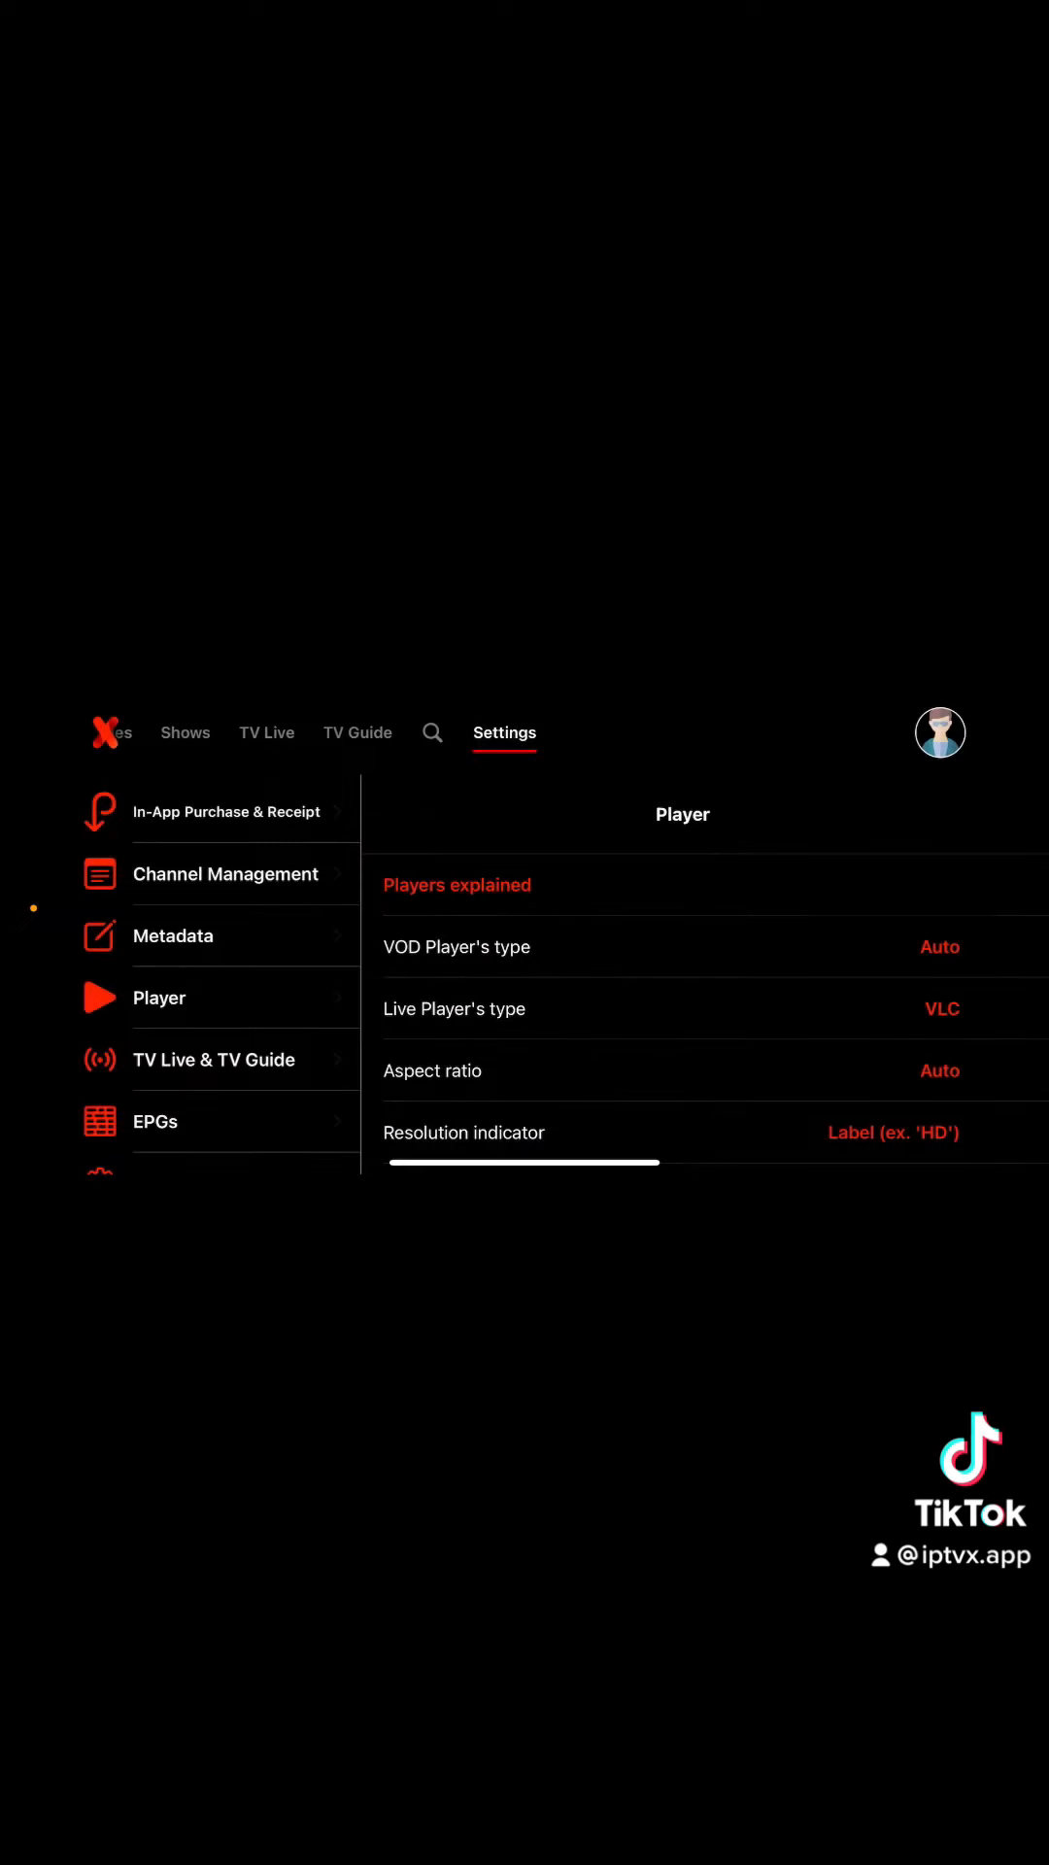
left_click(265, 732)
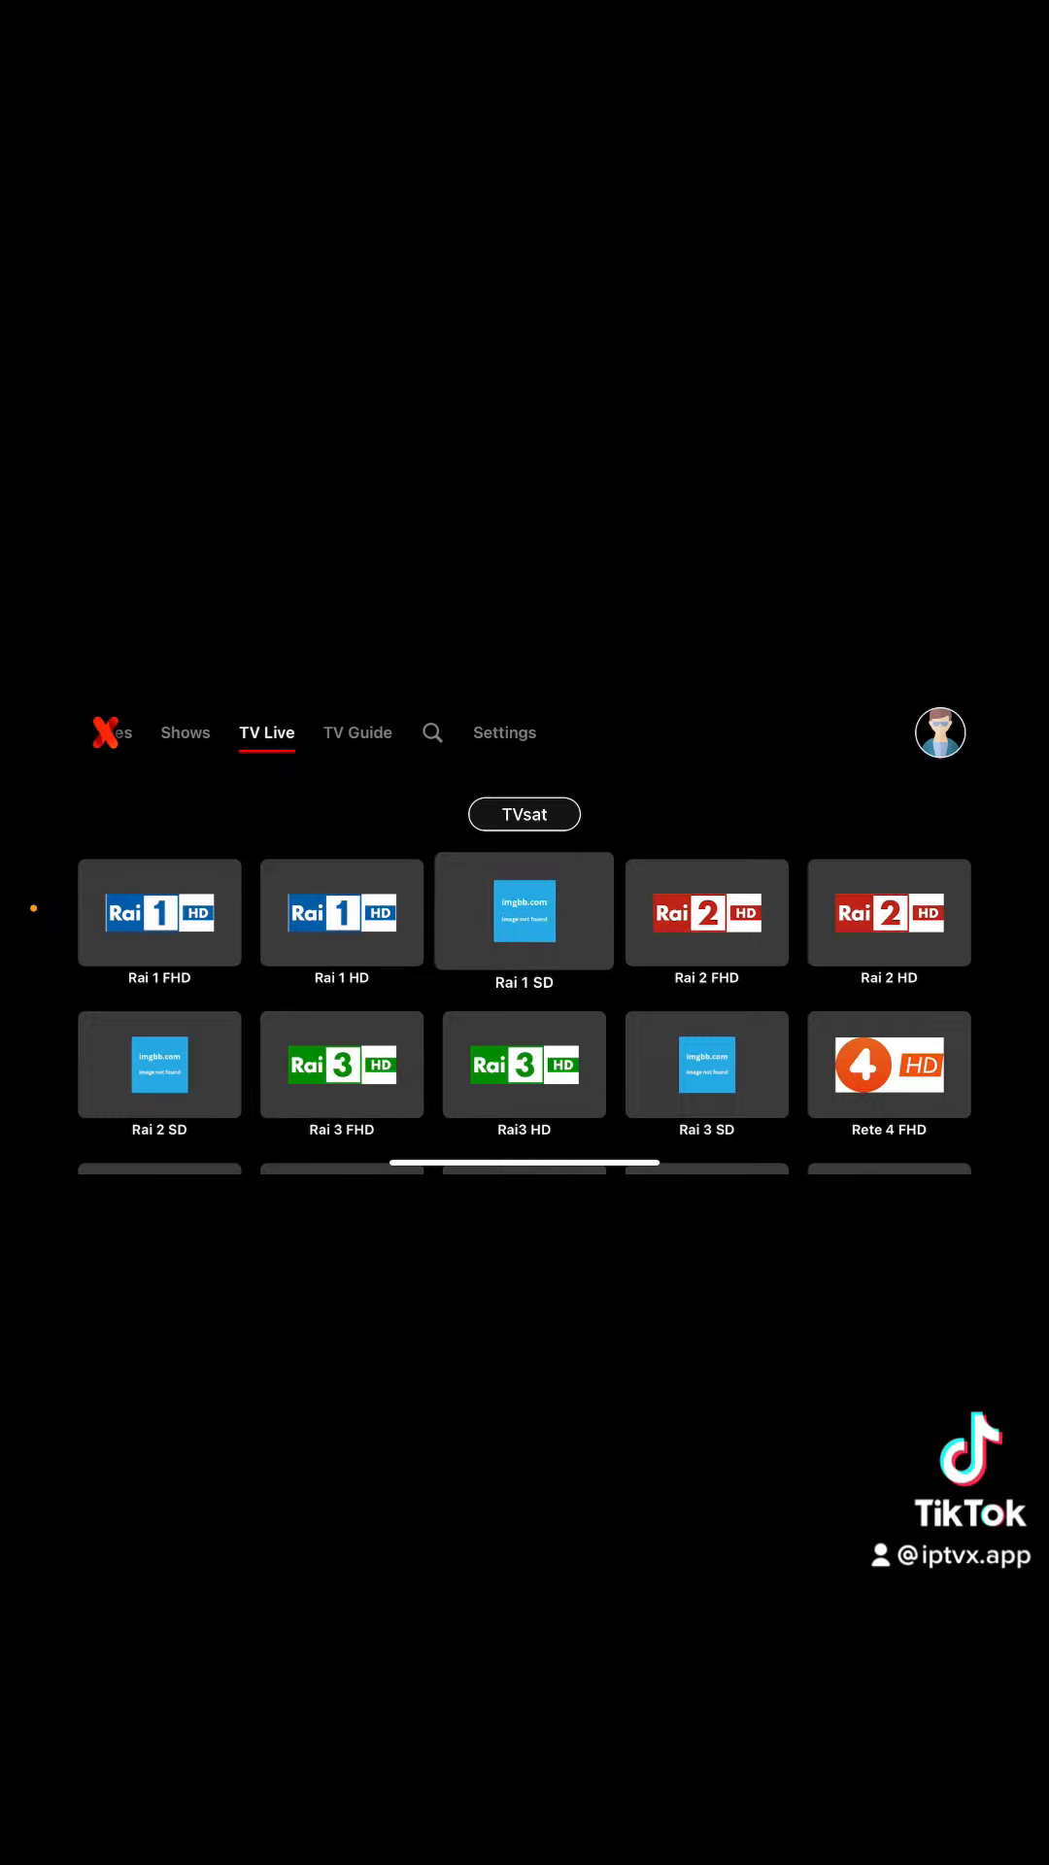